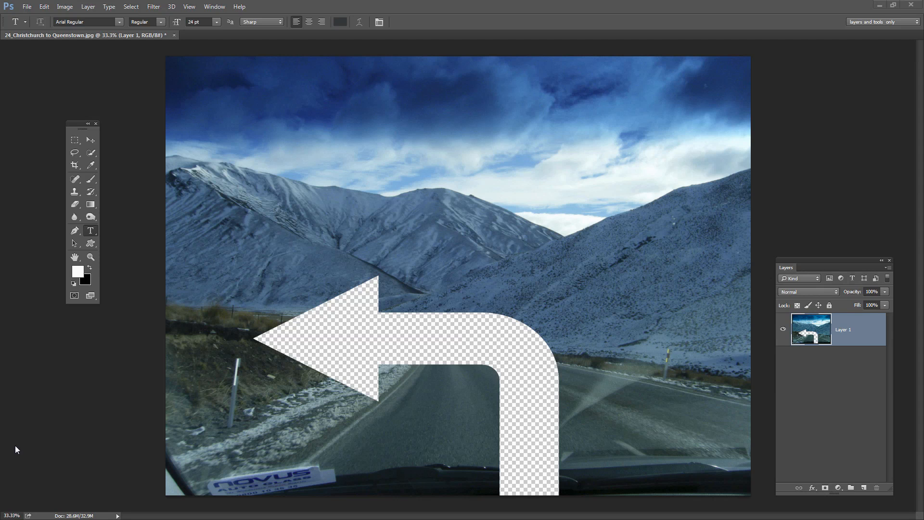
{"action": "mouse_move", "coordinate": [39, 435]}
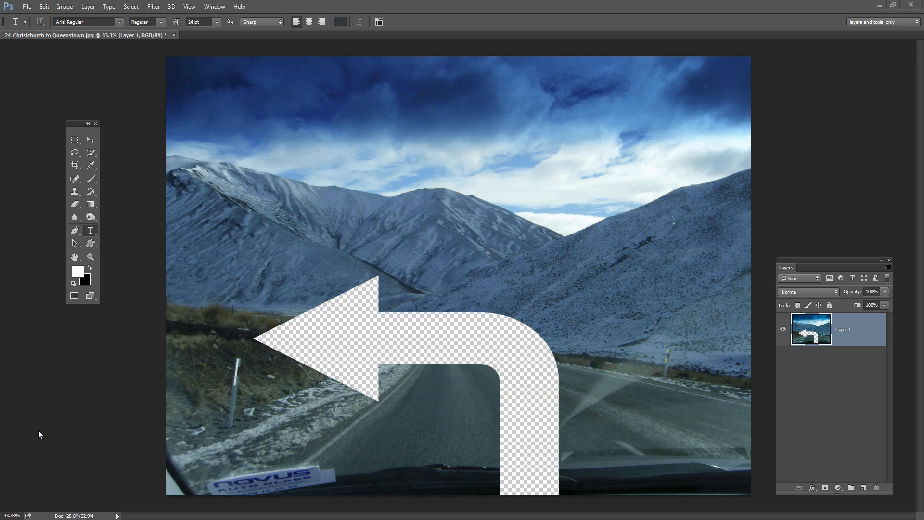
{"action": "mouse_move", "coordinate": [92, 441]}
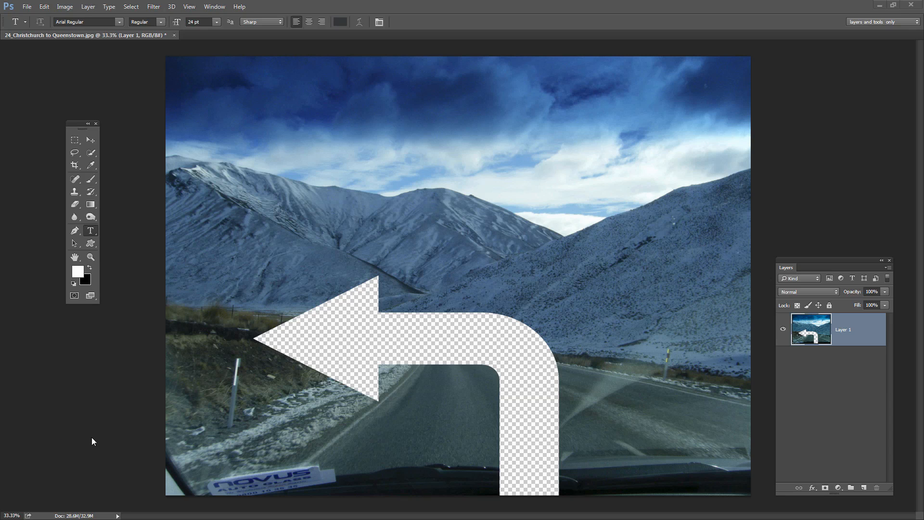
{"action": "mouse_move", "coordinate": [382, 338]}
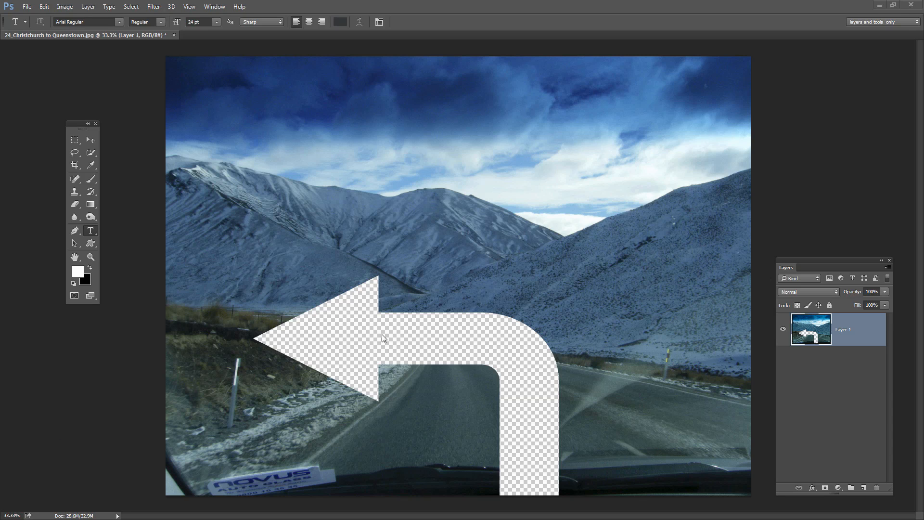
{"action": "mouse_move", "coordinate": [525, 479]}
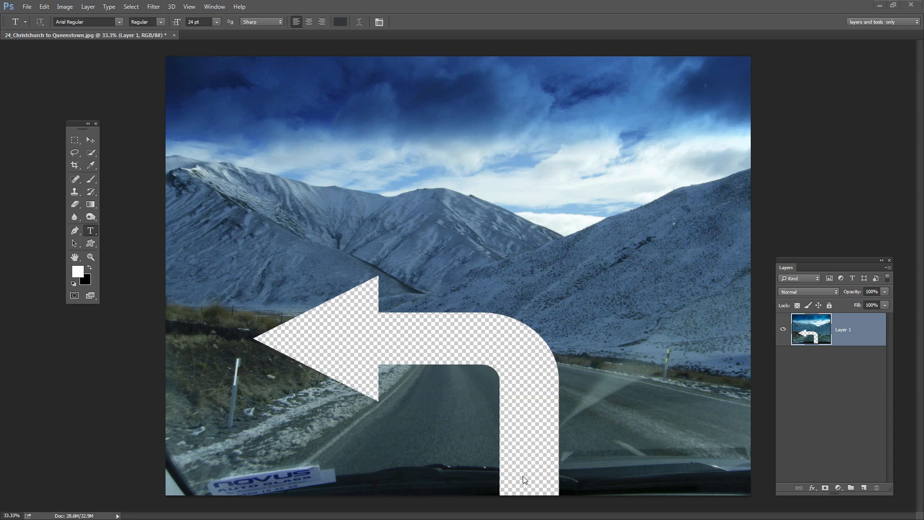
{"action": "mouse_move", "coordinate": [389, 408]}
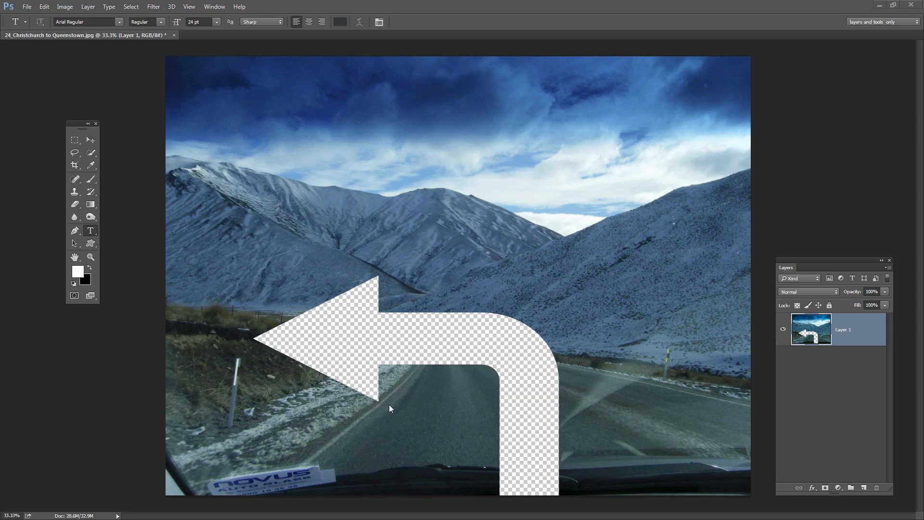
{"action": "mouse_move", "coordinate": [395, 435]}
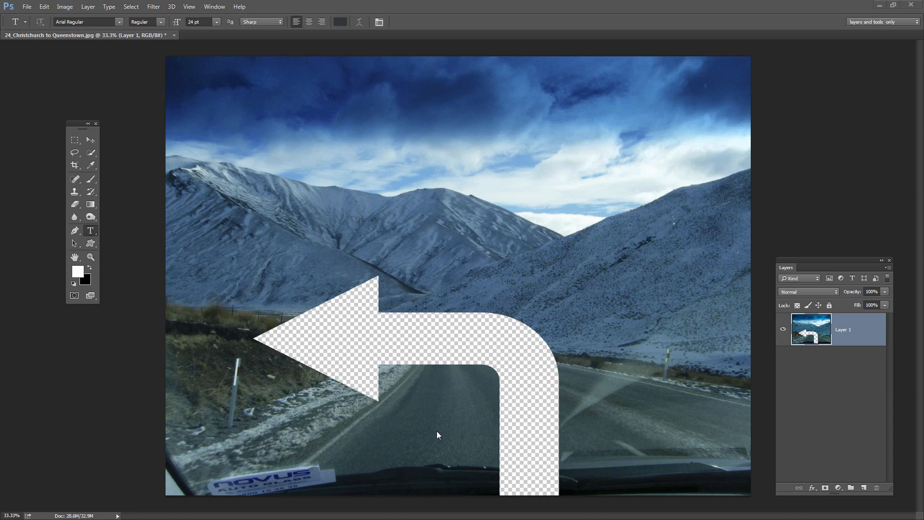
{"action": "mouse_move", "coordinate": [116, 442]}
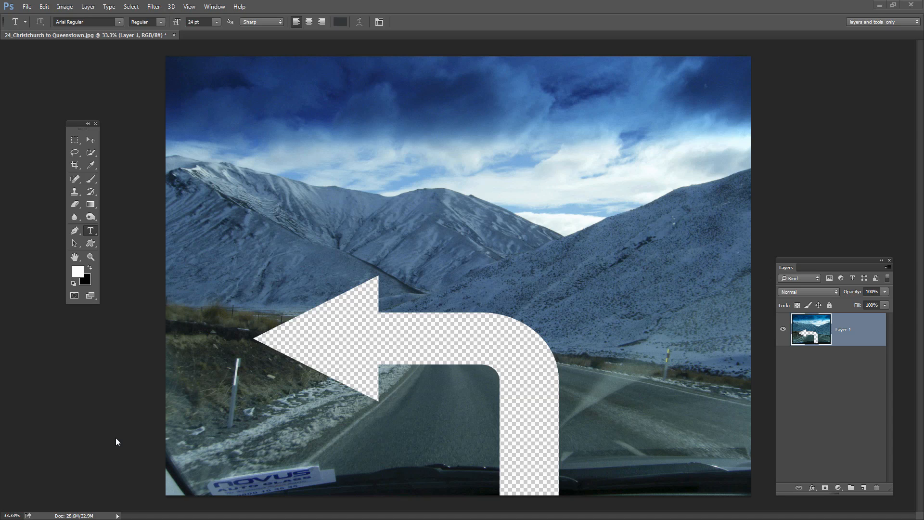
{"action": "mouse_move", "coordinate": [137, 382]}
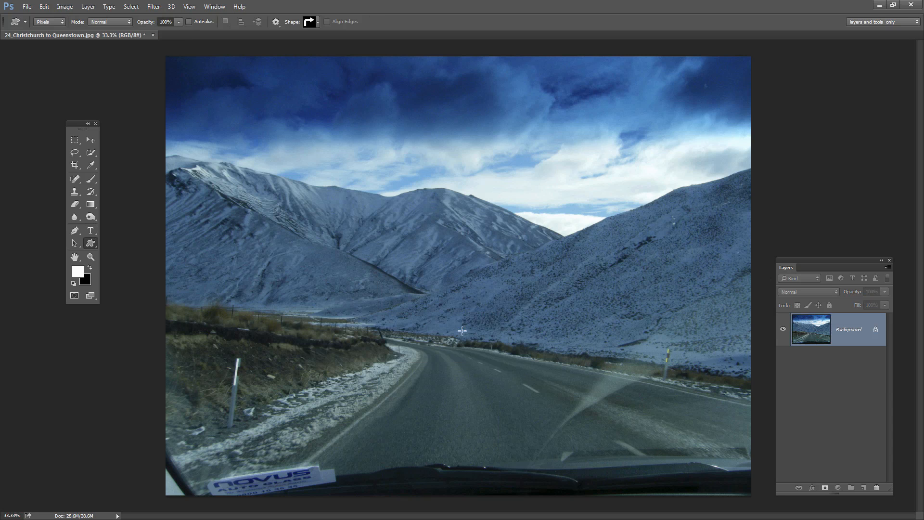
{"action": "mouse_move", "coordinate": [637, 332]}
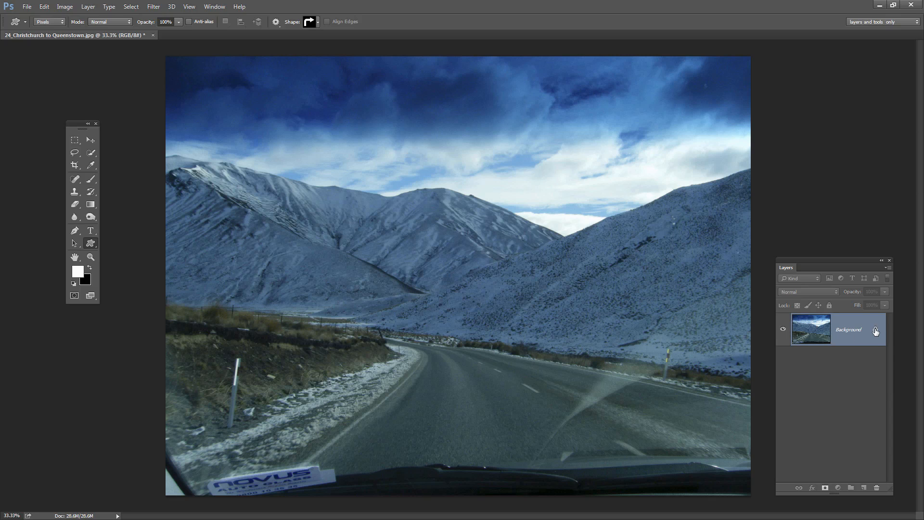
- Convert the locked Background into an editable layer and attach a white layer mask to it
{"action": "double_click", "coordinate": [849, 329]}
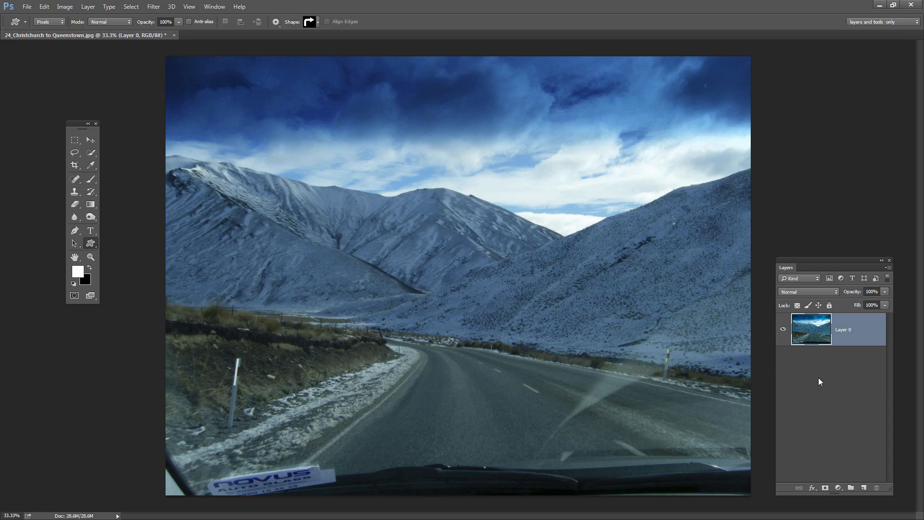
{"action": "mouse_move", "coordinate": [825, 379]}
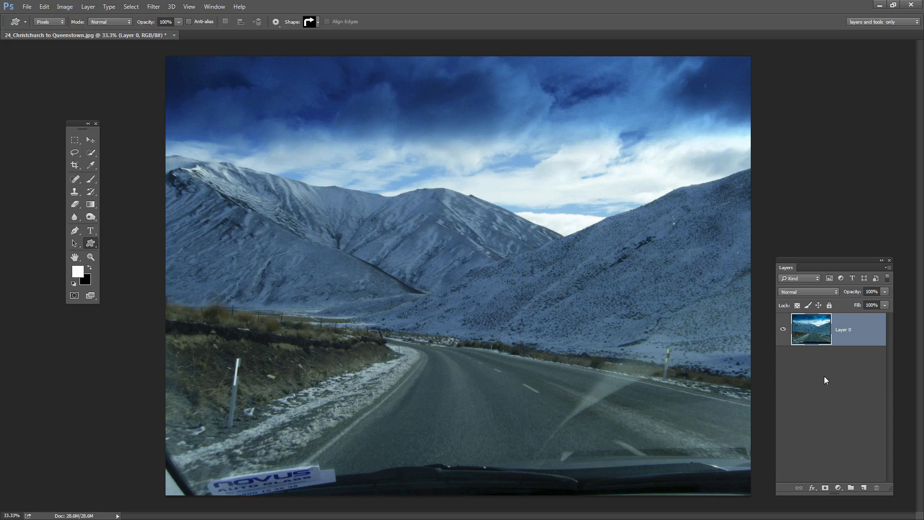
{"action": "left_click", "coordinate": [825, 487]}
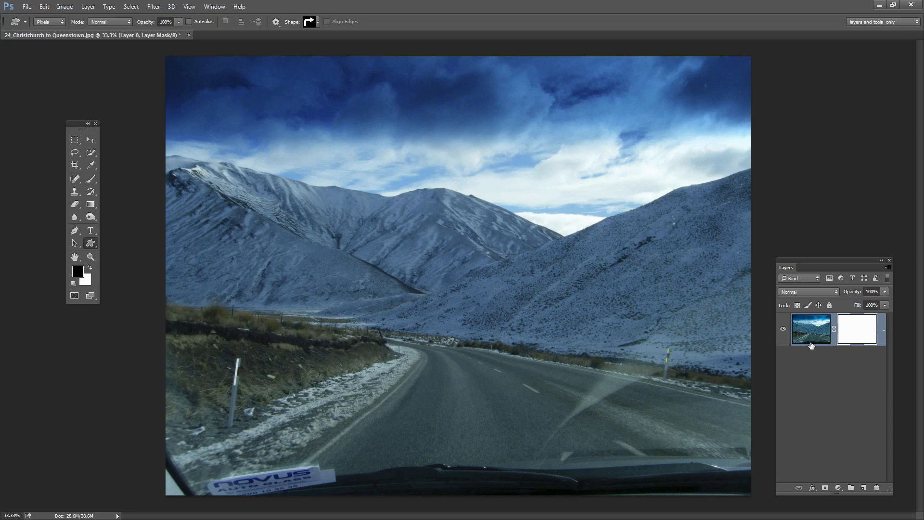
{"action": "mouse_move", "coordinate": [853, 331]}
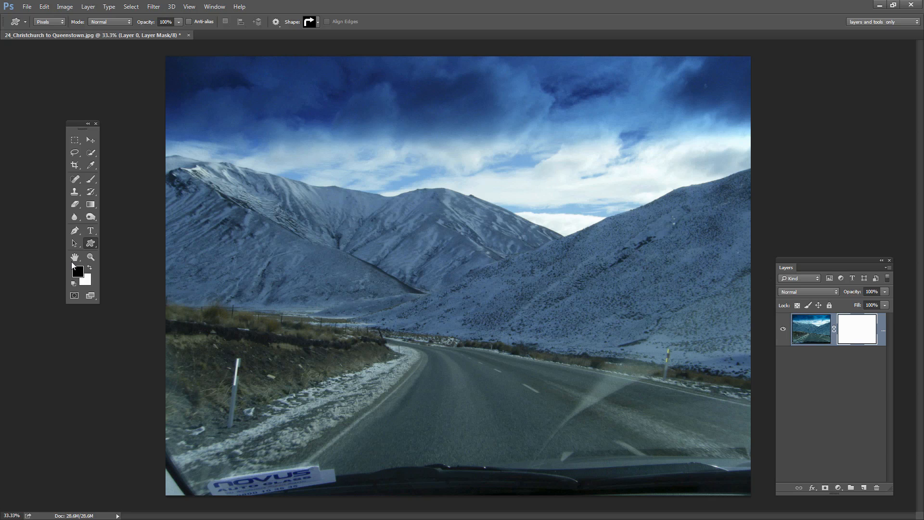
{"action": "mouse_move", "coordinate": [150, 142]}
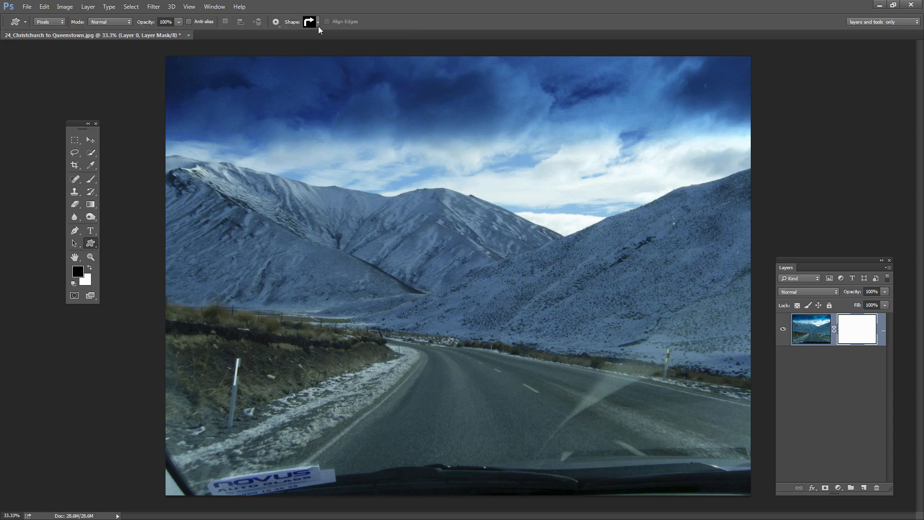
- Choose the bent arrow from the Custom Shape picker for drawing on the mask
{"action": "left_click", "coordinate": [309, 23]}
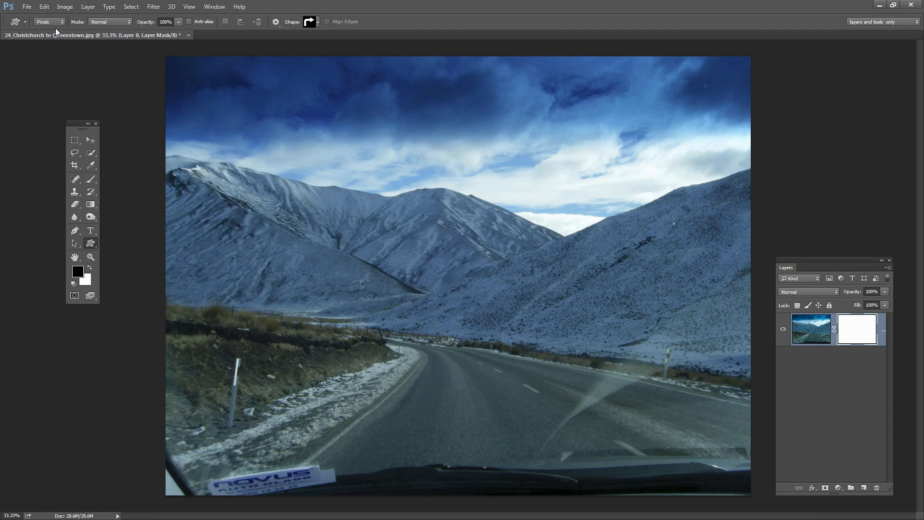
{"action": "mouse_move", "coordinate": [48, 22]}
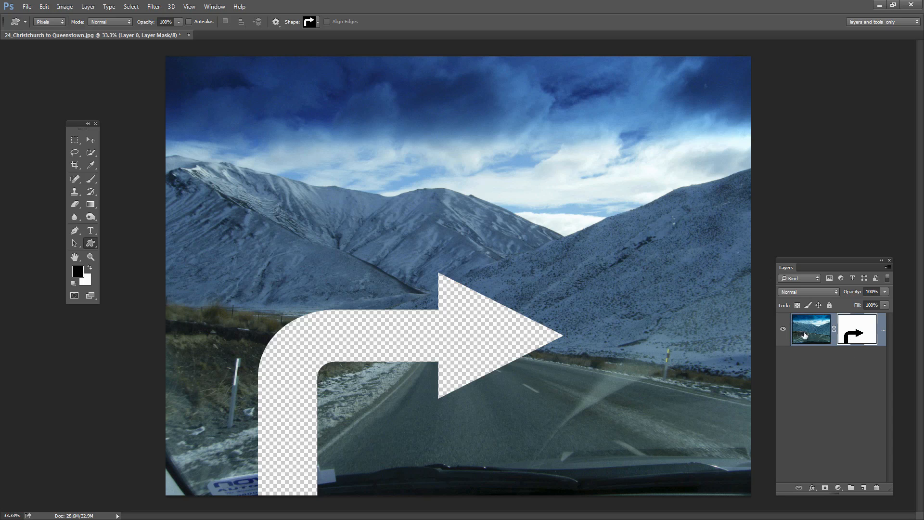
{"action": "mouse_move", "coordinate": [351, 321]}
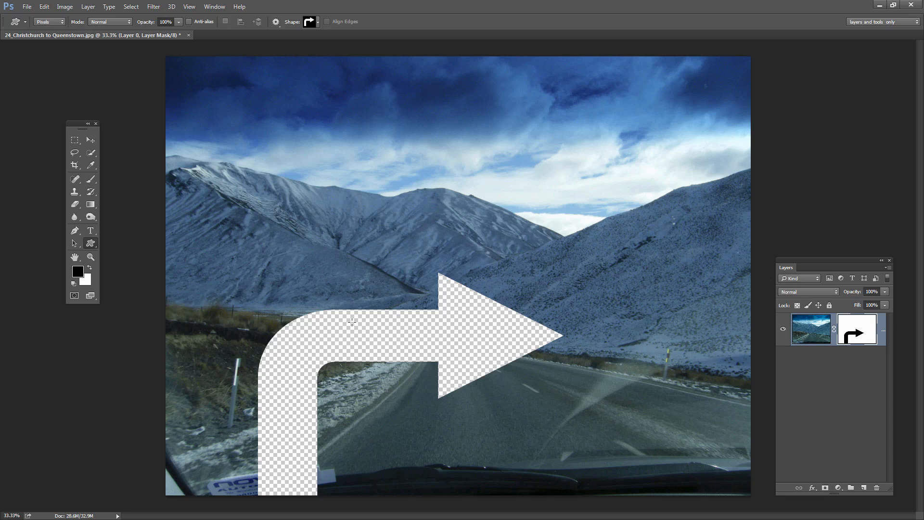
{"action": "mouse_move", "coordinate": [340, 332]}
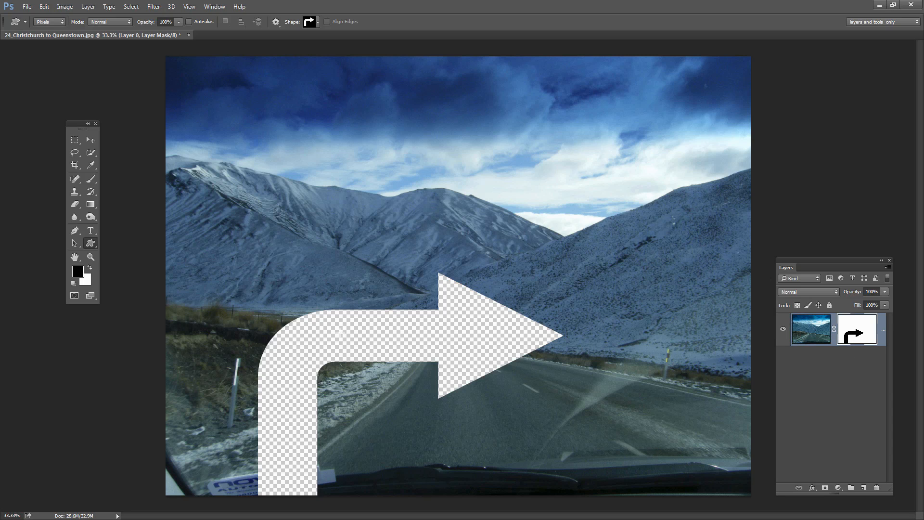
{"action": "mouse_move", "coordinate": [468, 343]}
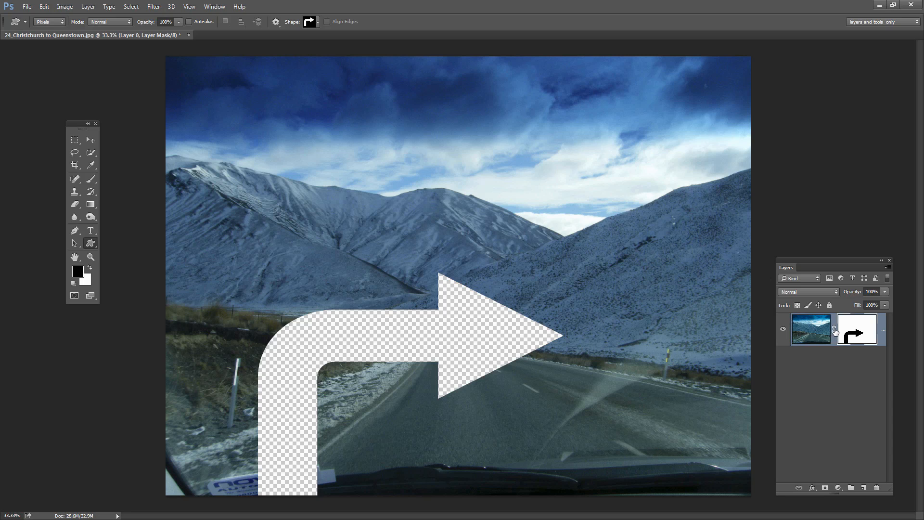
{"action": "mouse_move", "coordinate": [819, 333]}
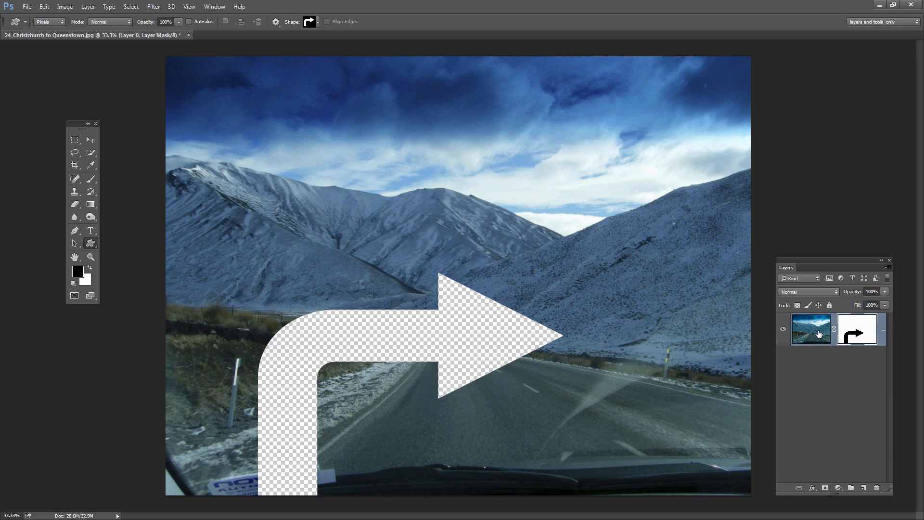
{"action": "mouse_move", "coordinate": [834, 330]}
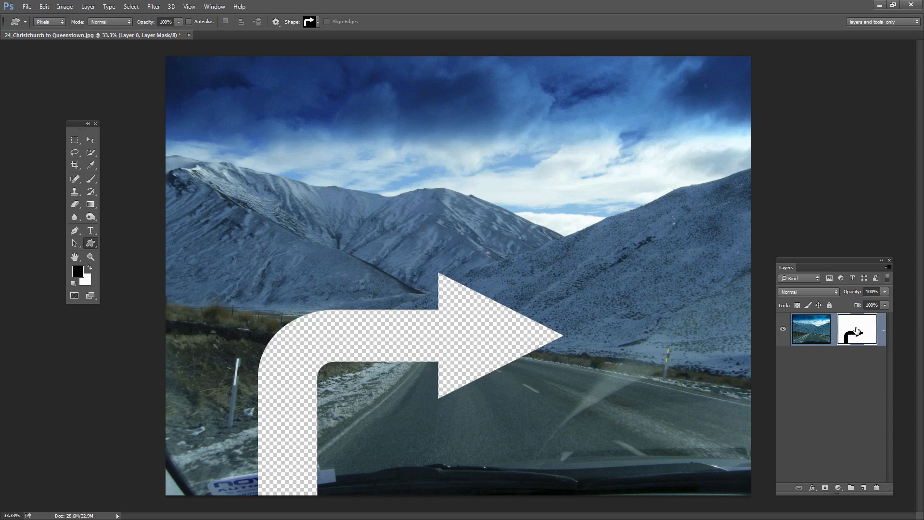
- Flip the arrow mask horizontally so it points left and shift the cutout toward the left
{"action": "left_click", "coordinate": [782, 330]}
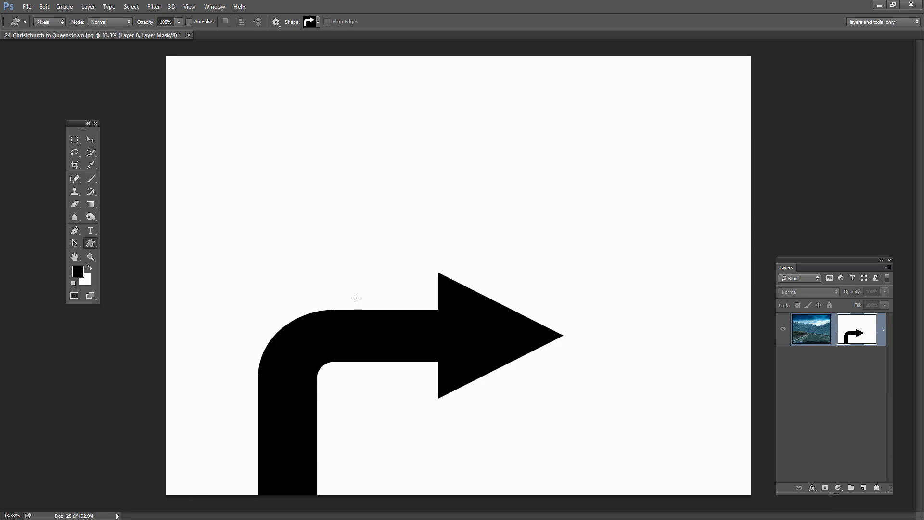
{"action": "mouse_move", "coordinate": [295, 363]}
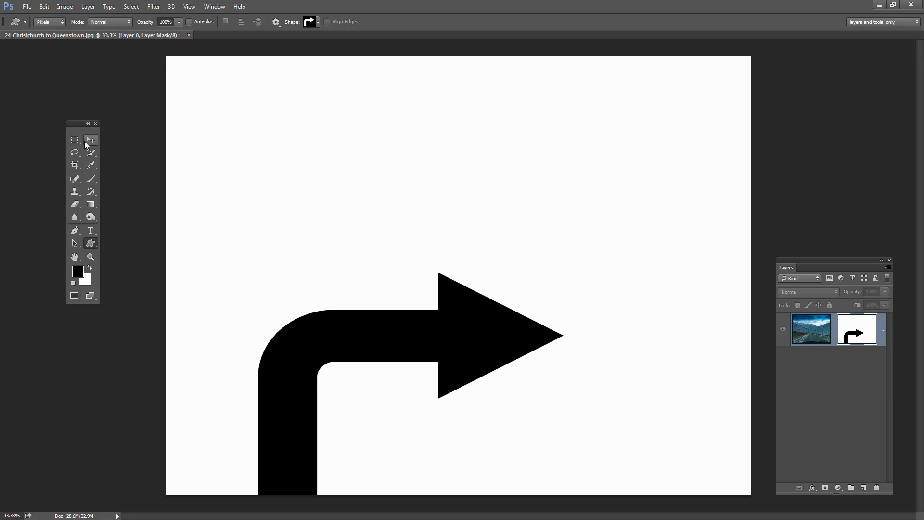
{"action": "mouse_move", "coordinate": [90, 141]}
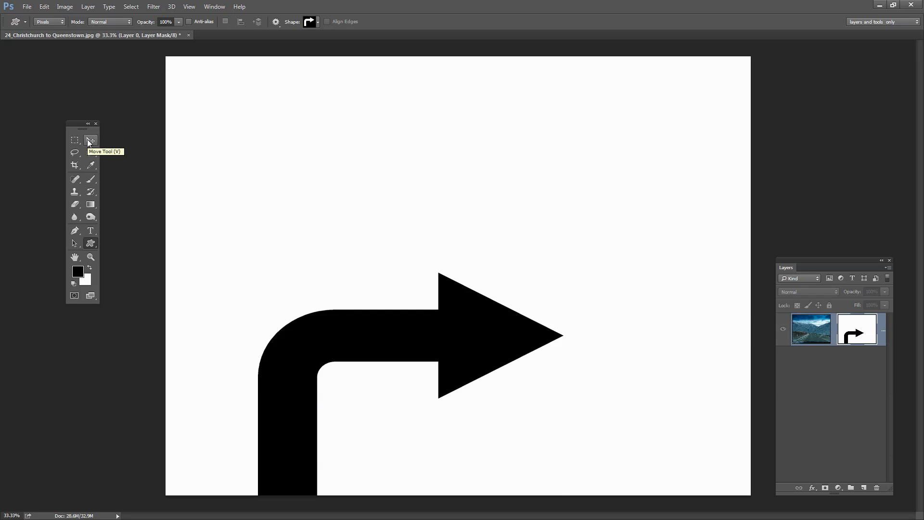
{"action": "left_click", "coordinate": [90, 140]}
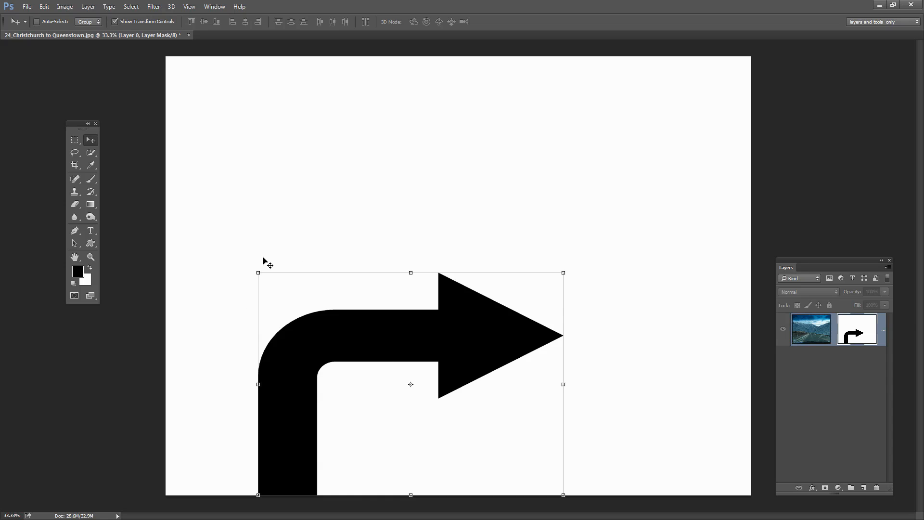
{"action": "mouse_move", "coordinate": [125, 88]}
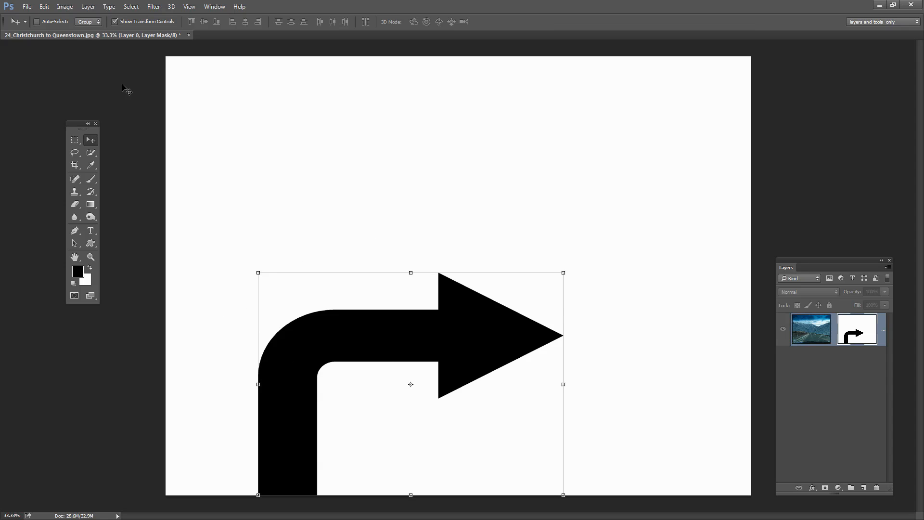
{"action": "left_click", "coordinate": [44, 7]}
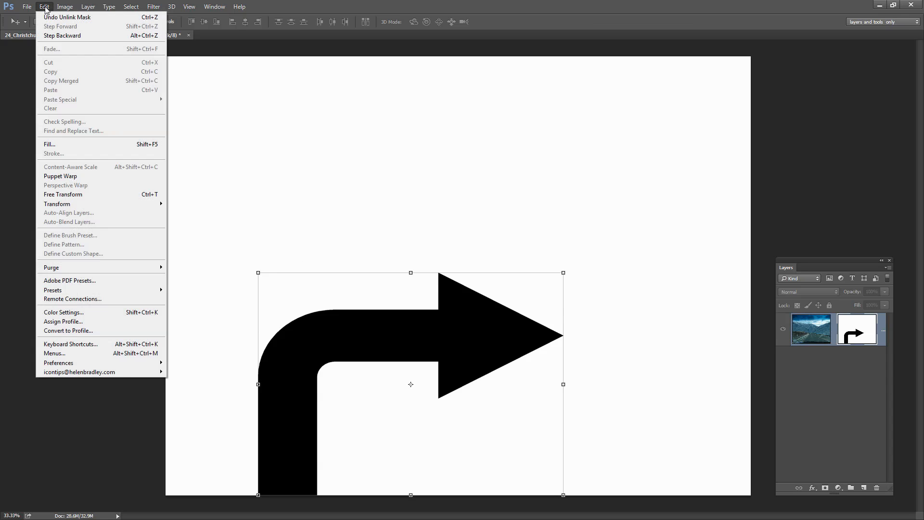
{"action": "mouse_move", "coordinate": [57, 203]}
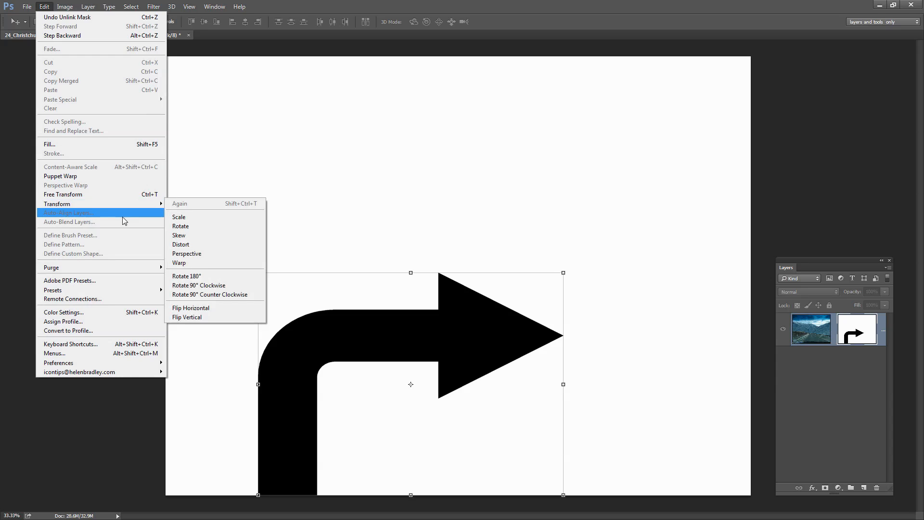
{"action": "left_click", "coordinate": [189, 308]}
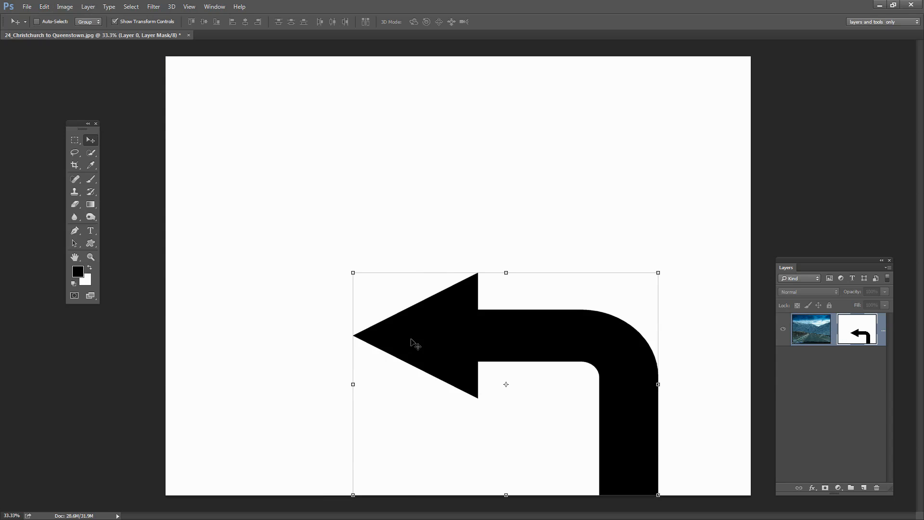
{"action": "mouse_move", "coordinate": [120, 153]}
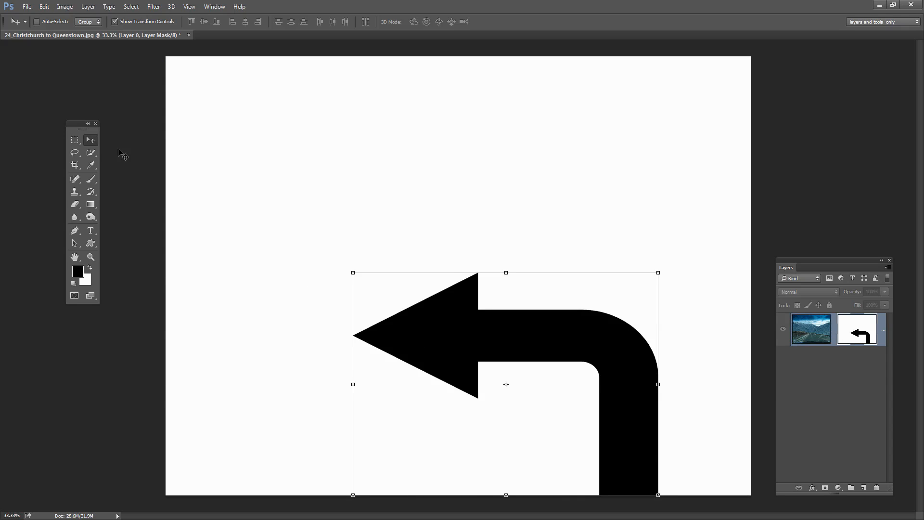
{"action": "left_click_drag", "start_coordinate": [505, 384], "coordinate": [377, 350]}
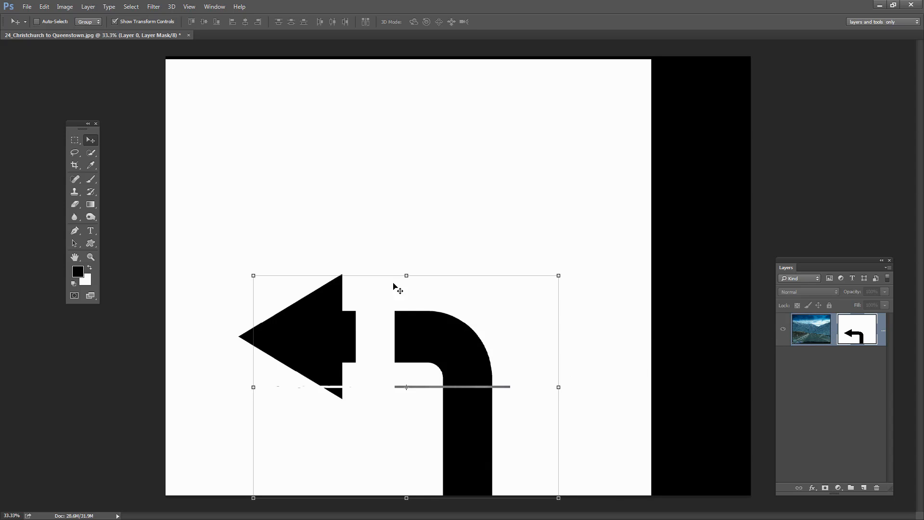
{"action": "mouse_move", "coordinate": [431, 402]}
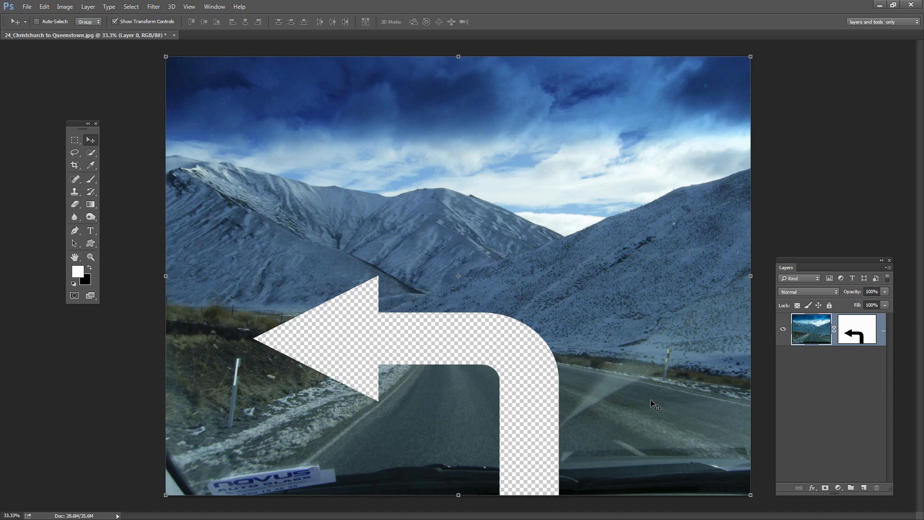
{"action": "mouse_move", "coordinate": [444, 360]}
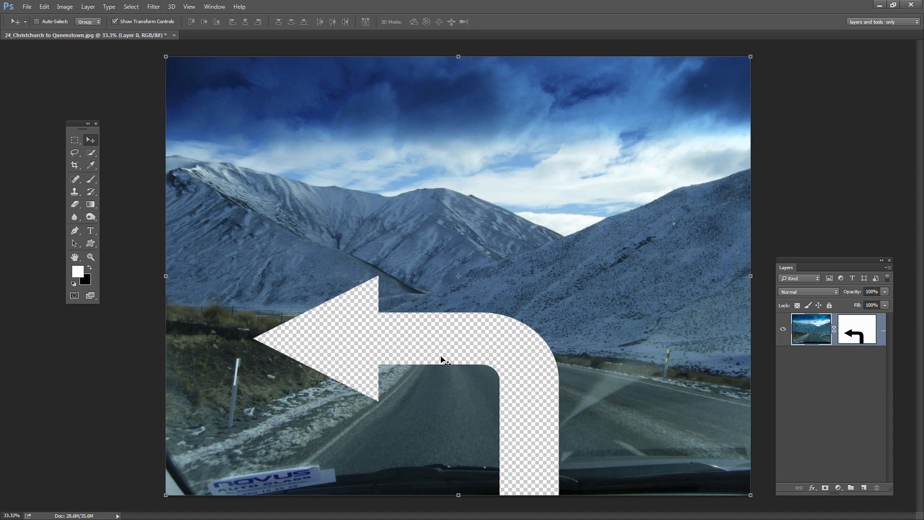
{"action": "mouse_move", "coordinate": [449, 346]}
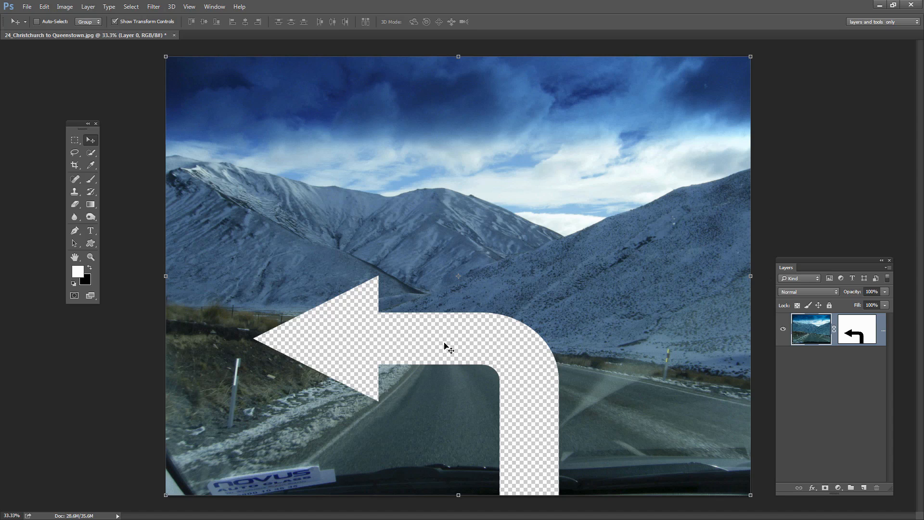
{"action": "mouse_move", "coordinate": [434, 344]}
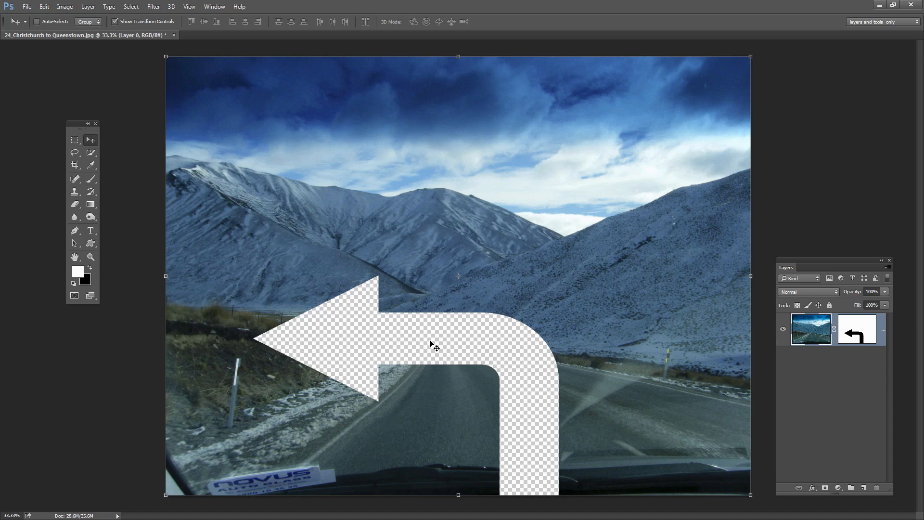
{"action": "mouse_move", "coordinate": [411, 339]}
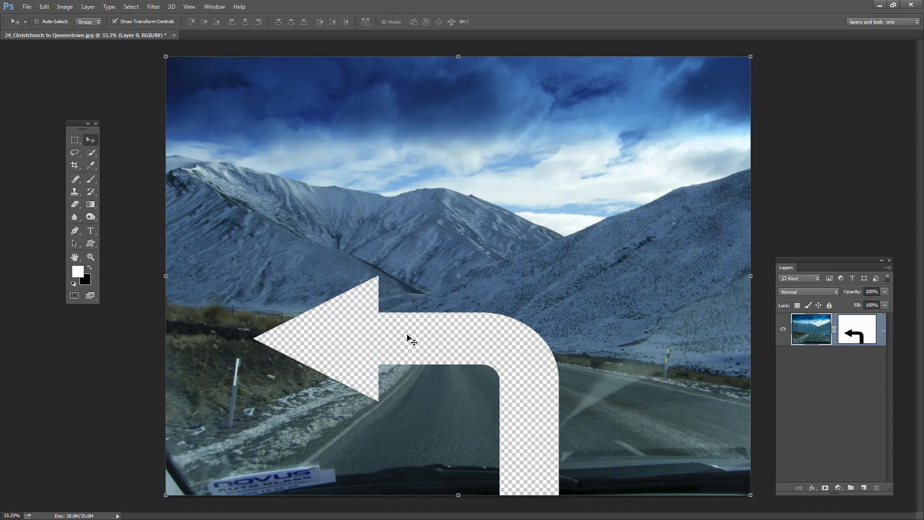
{"action": "mouse_move", "coordinate": [432, 380]}
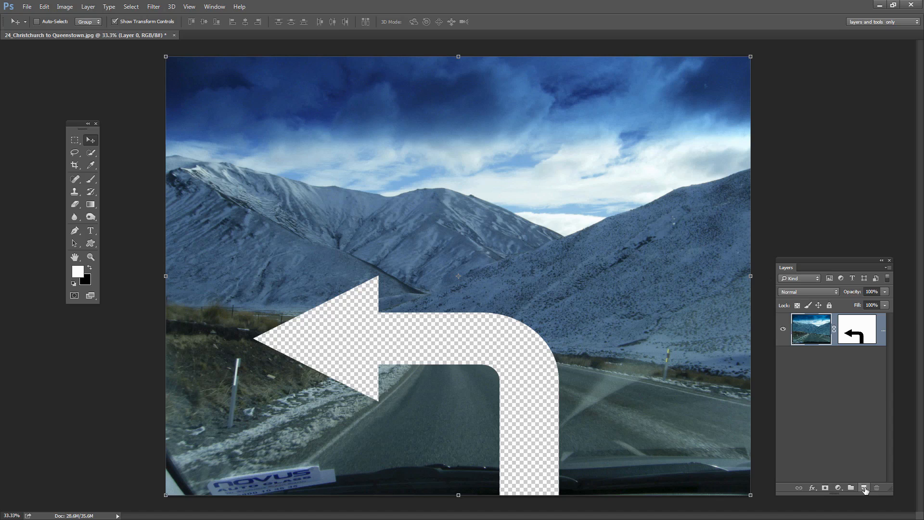
- Add an empty Layer 1 beneath the masked photo and select both layers for merging
{"action": "left_click", "coordinate": [865, 487]}
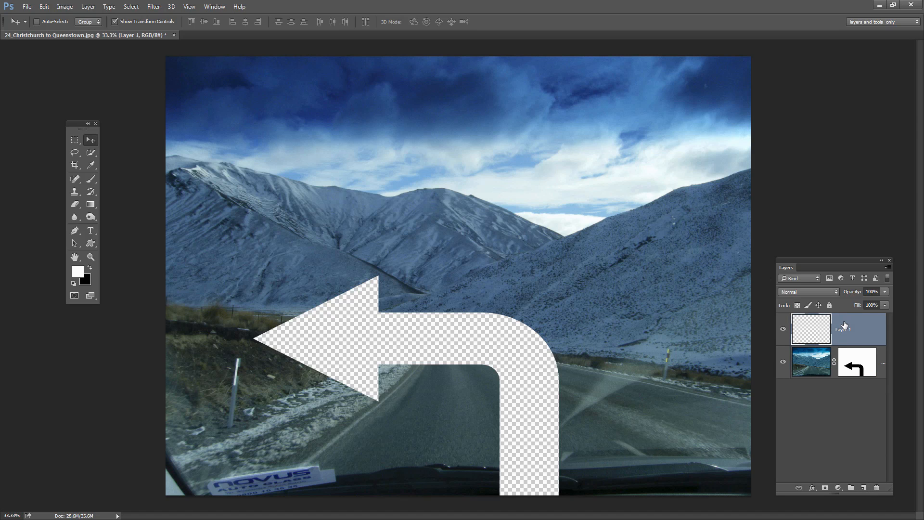
{"action": "left_click_drag", "start_coordinate": [845, 329], "coordinate": [844, 362]}
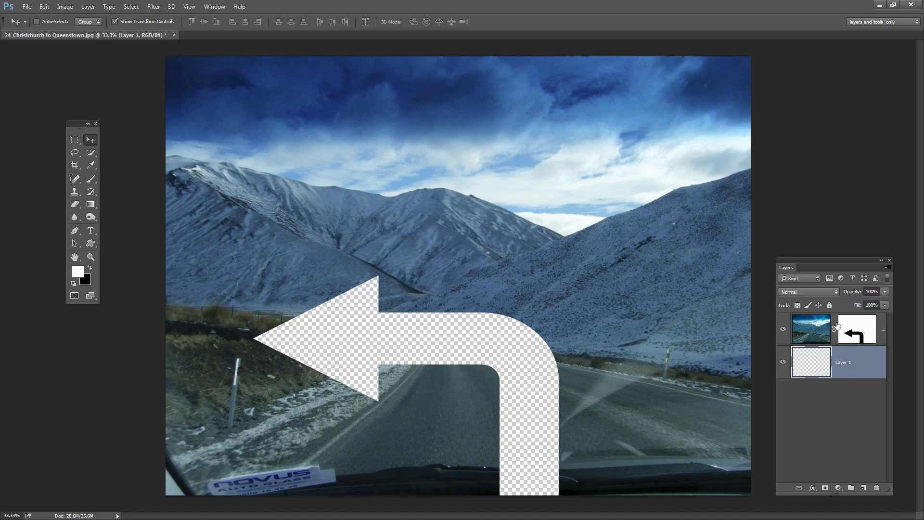
{"action": "left_click", "coordinate": [857, 328]}
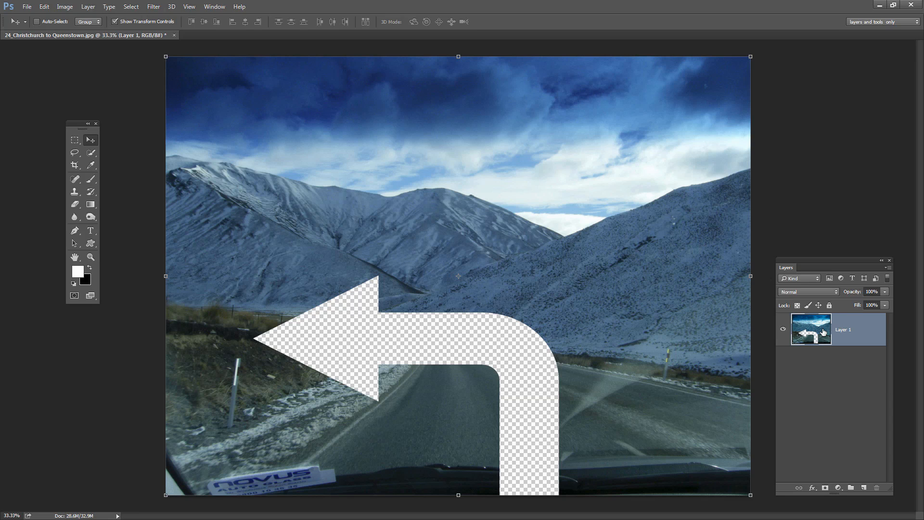
{"action": "mouse_move", "coordinate": [811, 330]}
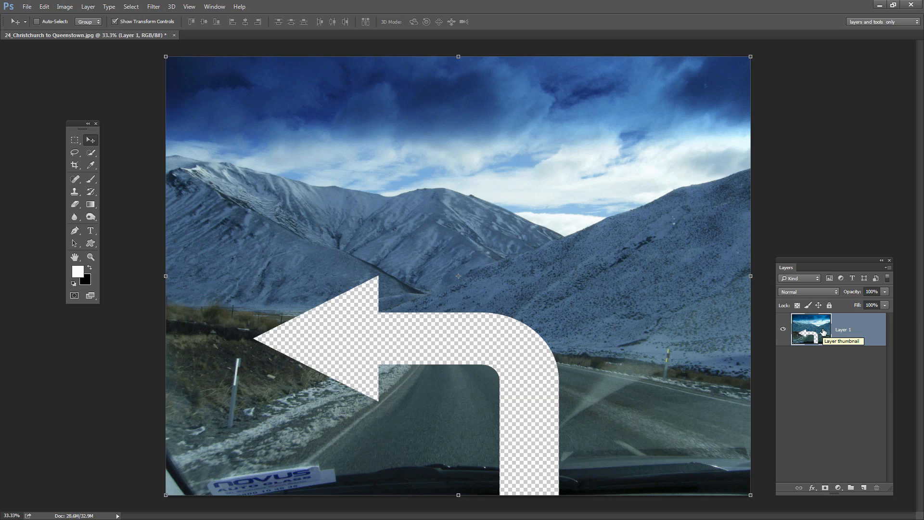
{"action": "mouse_move", "coordinate": [796, 350]}
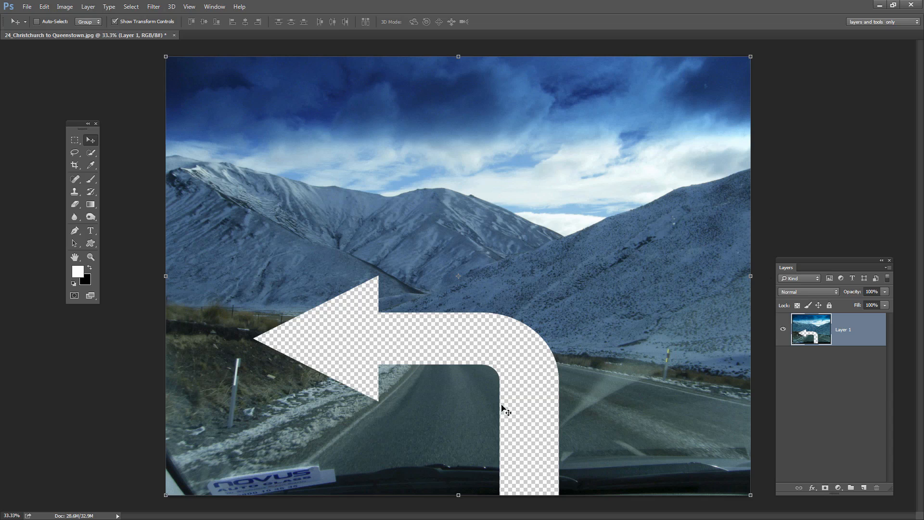
- Save a PNG copy named 'transparent road trip' to Downloads
{"action": "left_click", "coordinate": [27, 6]}
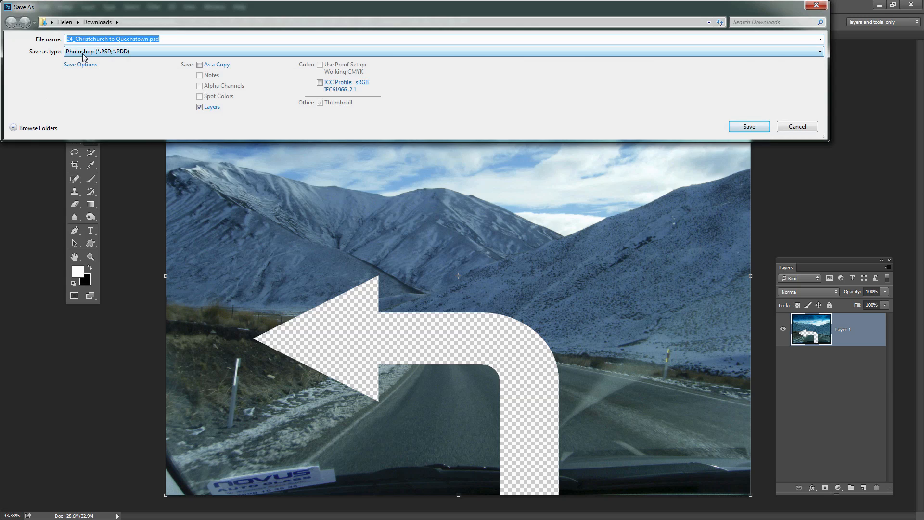
{"action": "left_click", "coordinate": [818, 51]}
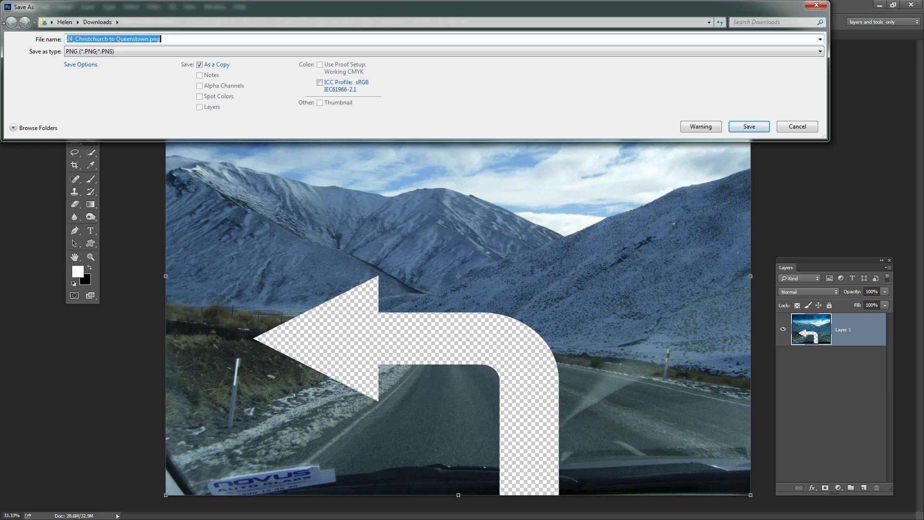
{"action": "type", "text": "transparent road trip"}
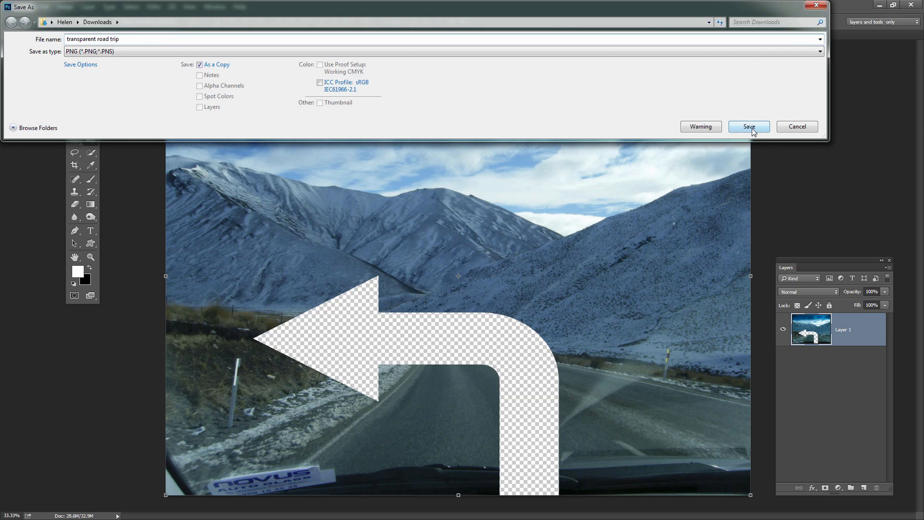
{"action": "left_click", "coordinate": [749, 126]}
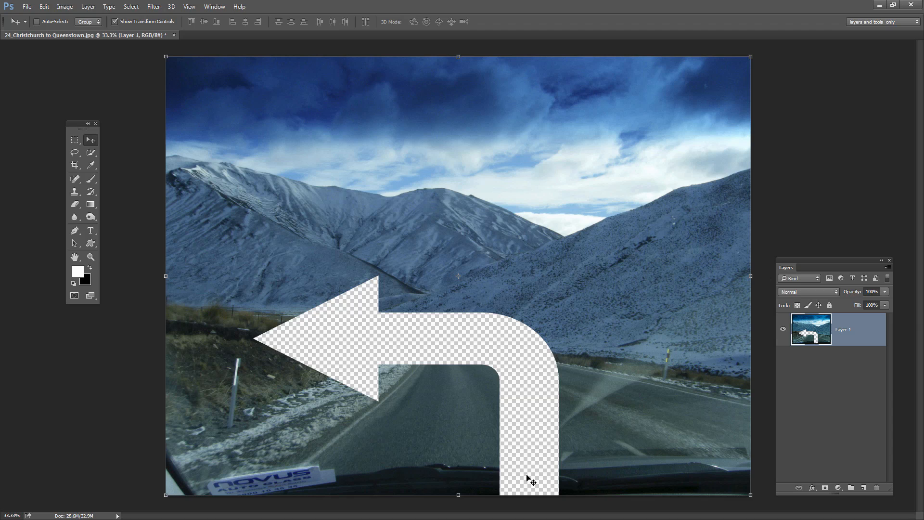